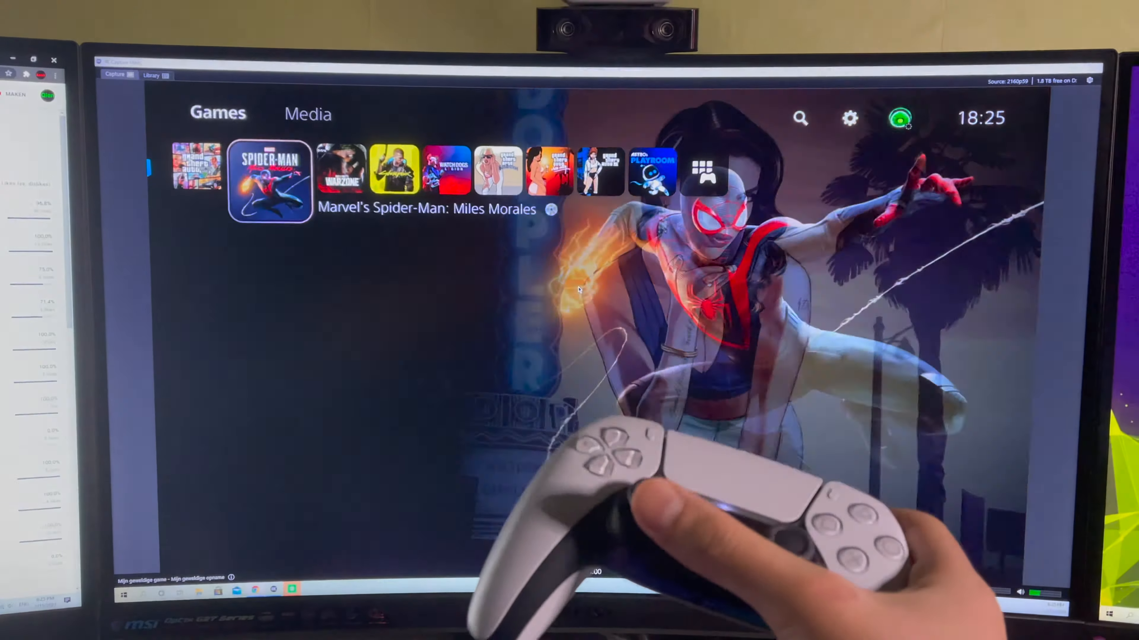
Go from the home screen into Settings, Captures and Broadcasts, Broadcasts section
{"action": "left_click", "coordinate": [269, 181]}
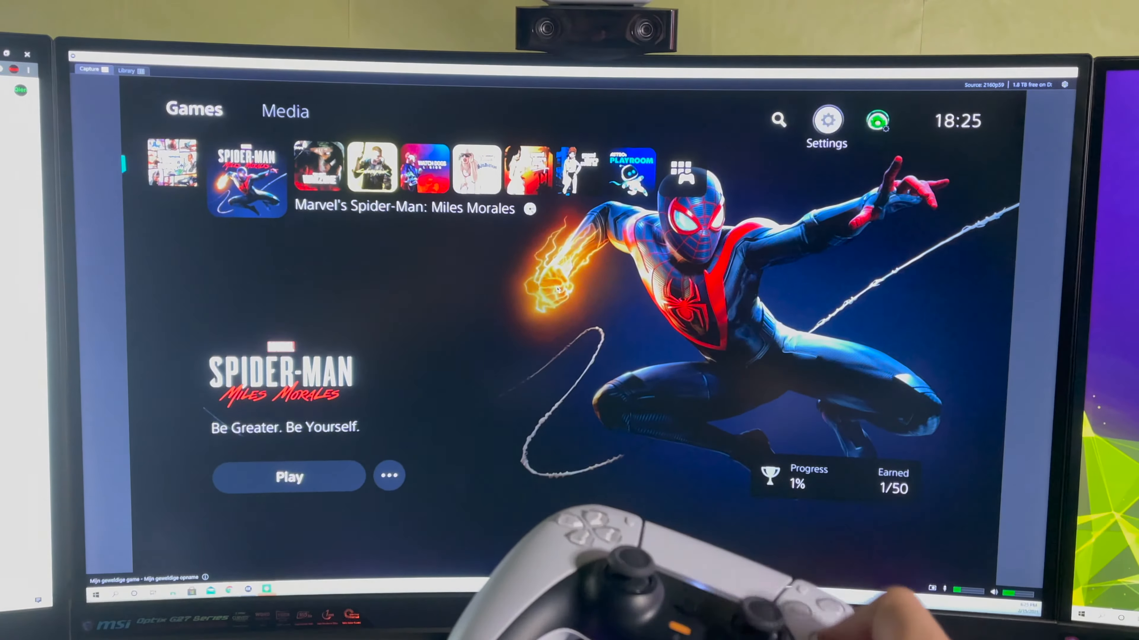
{"action": "left_click", "coordinate": [827, 120]}
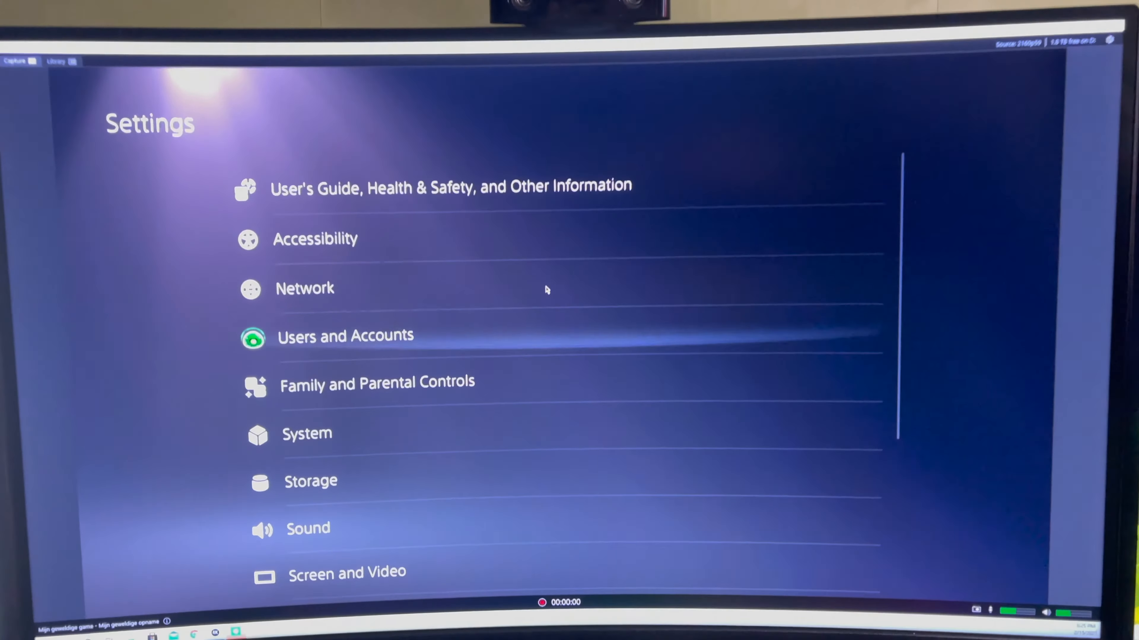
{"action": "scroll", "scroll_direction": "down", "scroll_amount": 3}
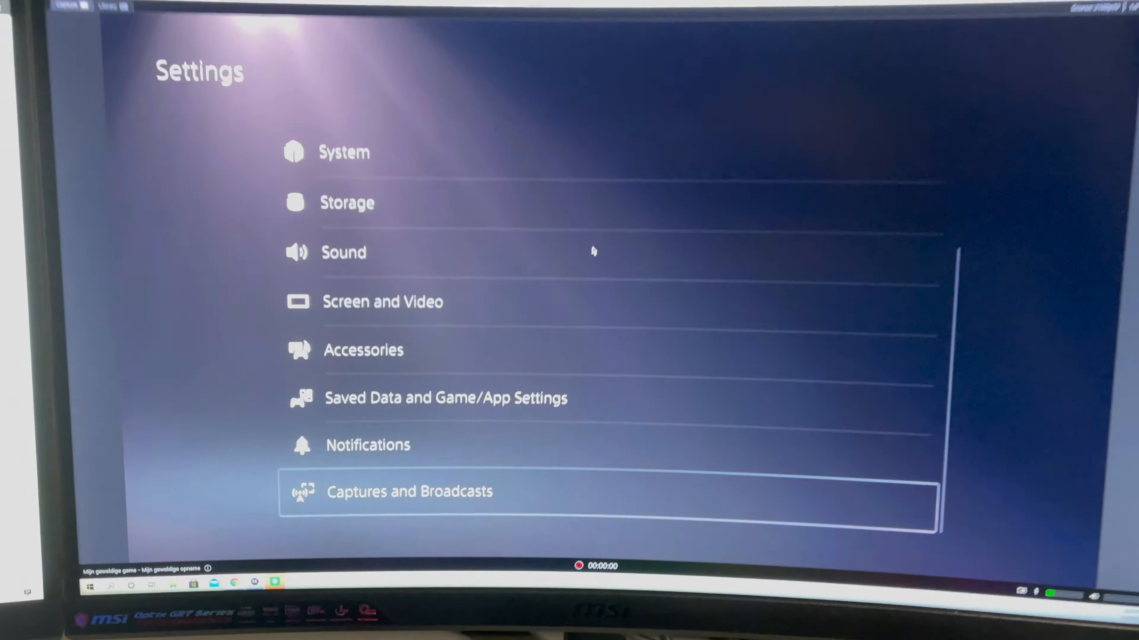
{"action": "left_click", "coordinate": [409, 492]}
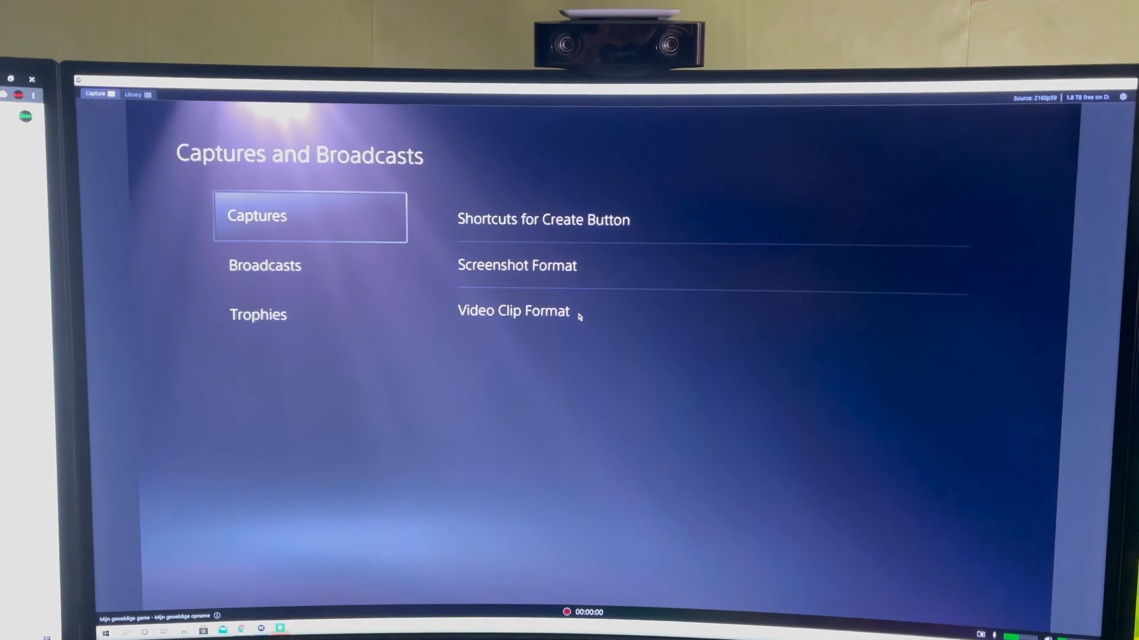
{"action": "left_click", "coordinate": [265, 265]}
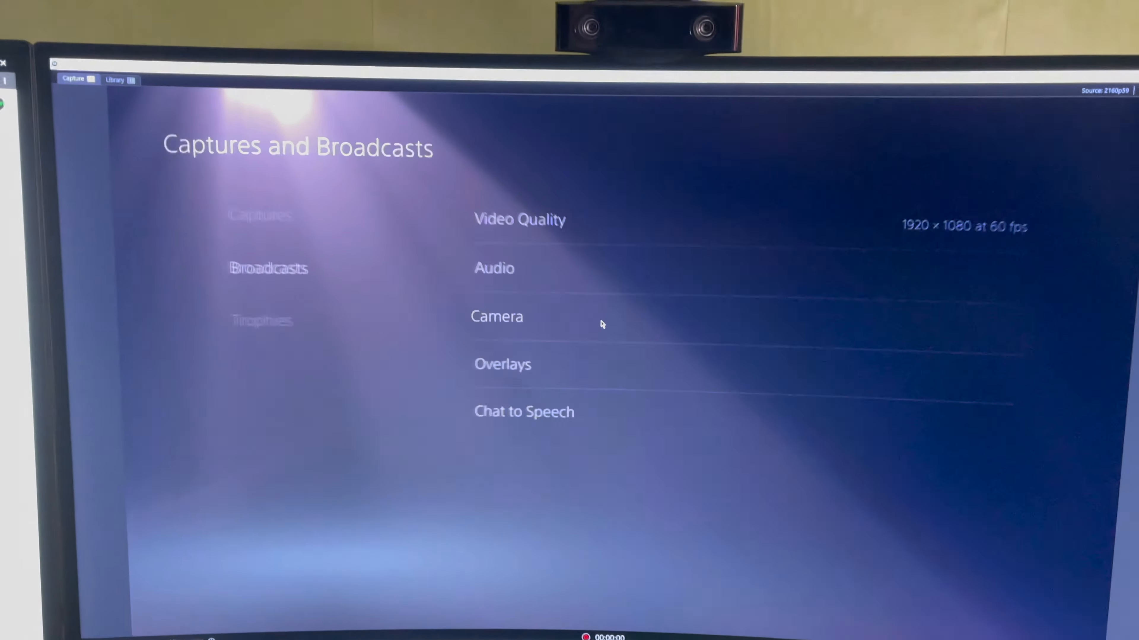
Restore the broadcast camera to defaults: Medium size, flip off, no effects
{"action": "left_click", "coordinate": [497, 317]}
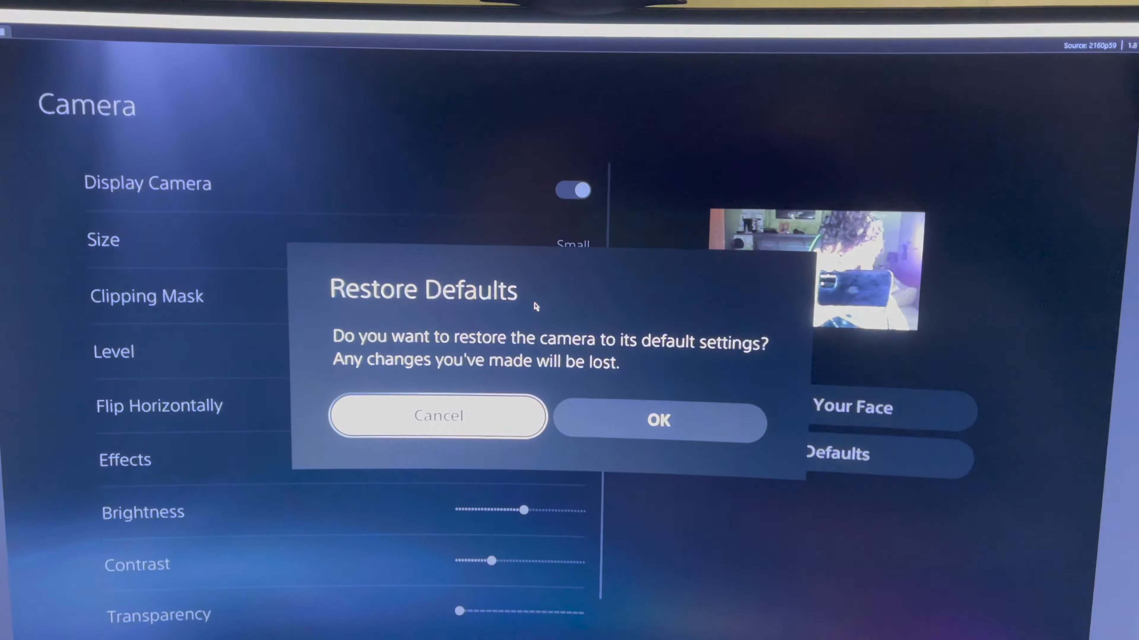
{"action": "left_click", "coordinate": [657, 421]}
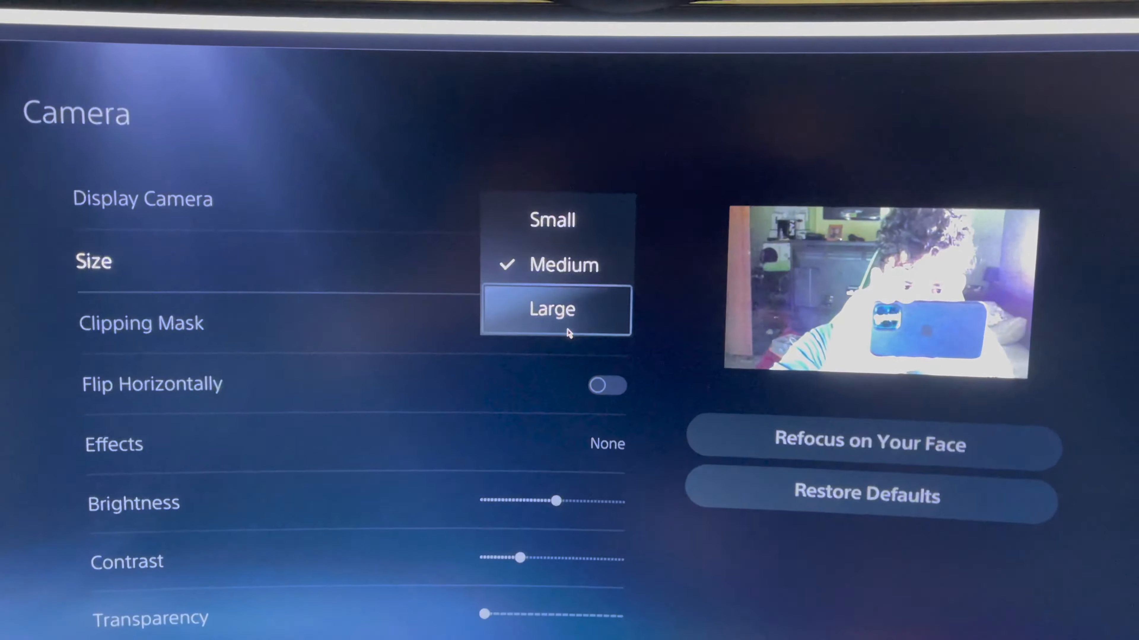
Make the camera overlay Small, try a Square Cutout clipping mask, then set it back to None
{"action": "left_click", "coordinate": [551, 308]}
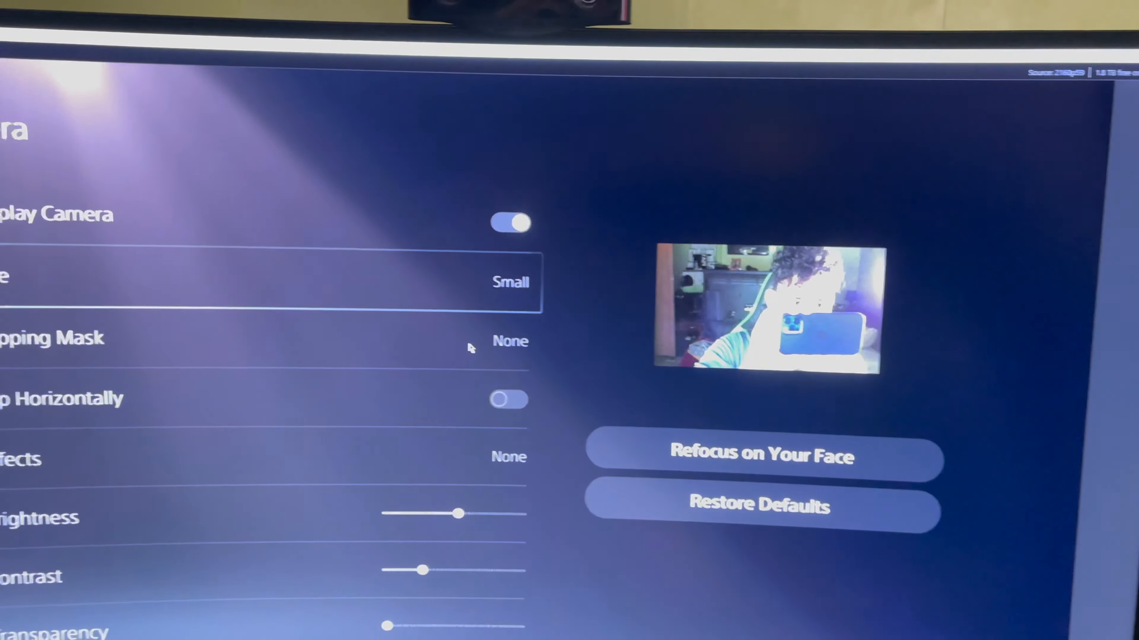
{"action": "left_click", "coordinate": [511, 341]}
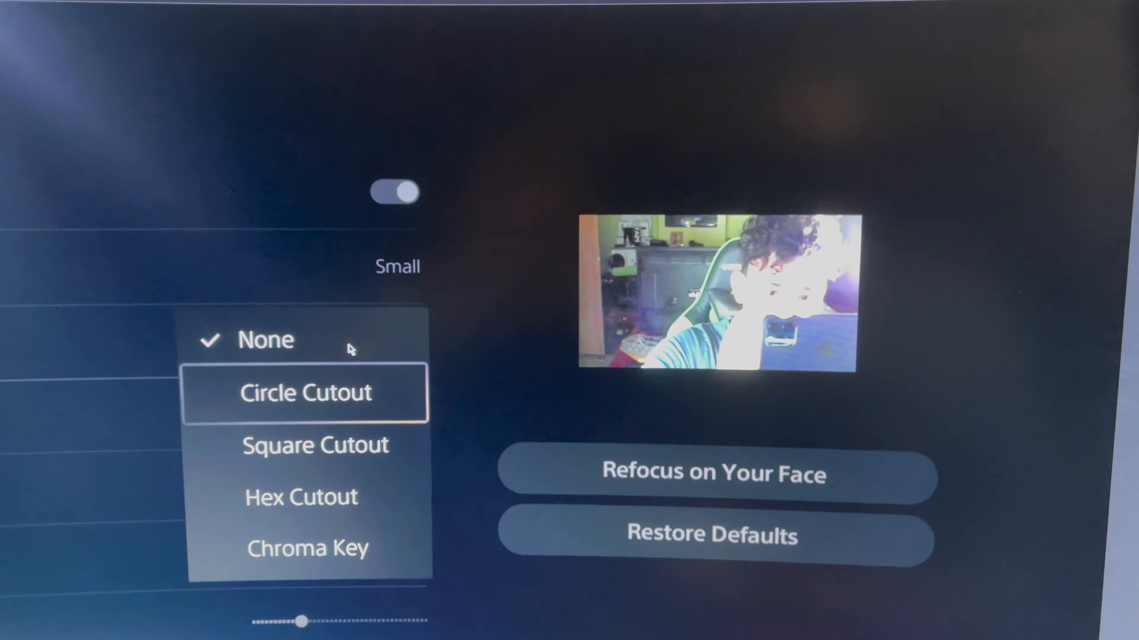
{"action": "left_click", "coordinate": [315, 444]}
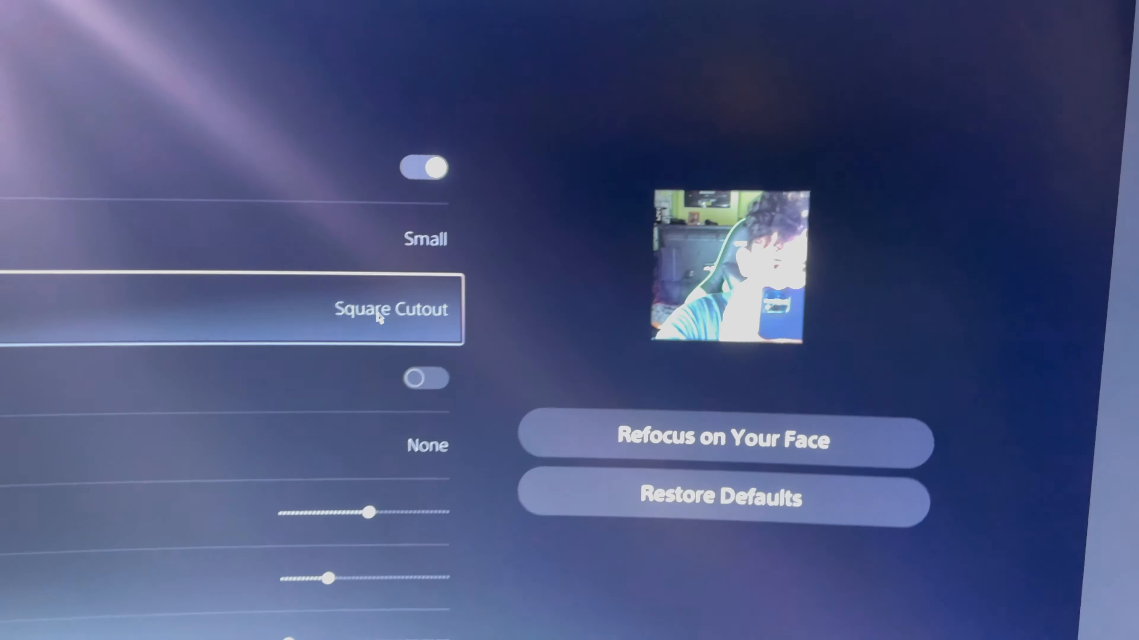
{"action": "left_click", "coordinate": [391, 308]}
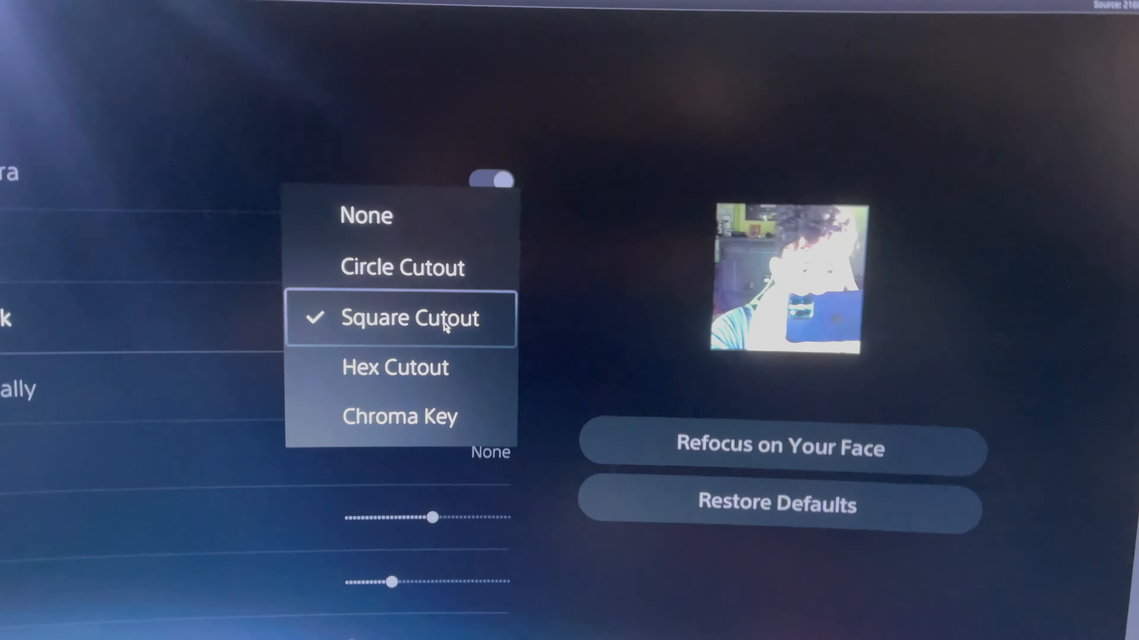
{"action": "left_click", "coordinate": [366, 215]}
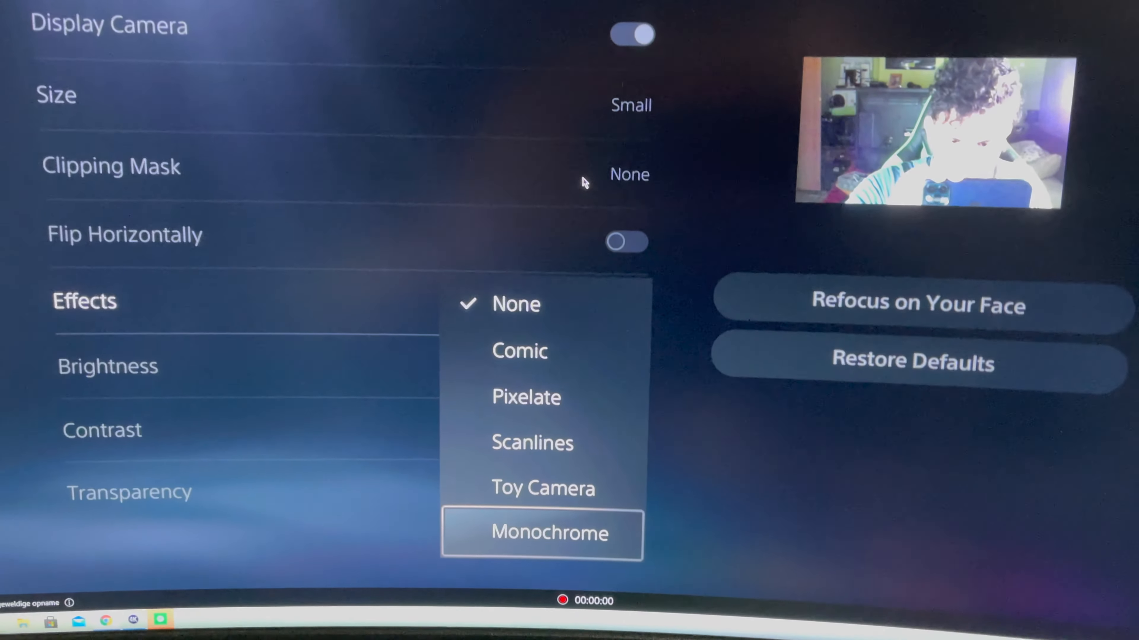
Leave the camera settings for the home screen and view the player profile overview
{"action": "left_click", "coordinate": [549, 533]}
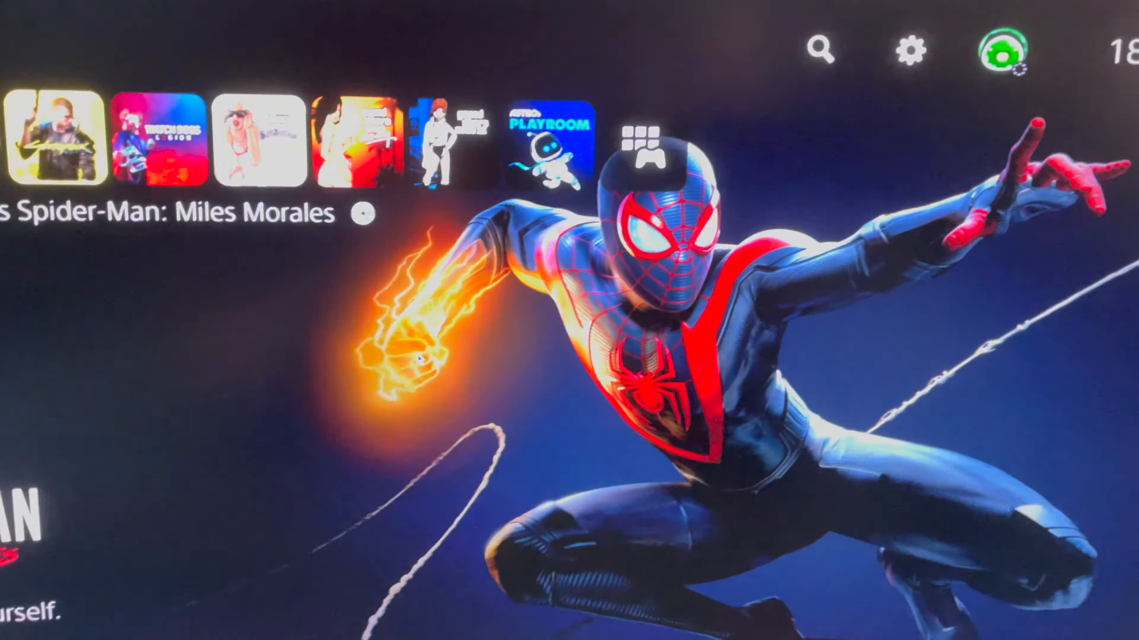
{"action": "left_click", "coordinate": [1005, 51]}
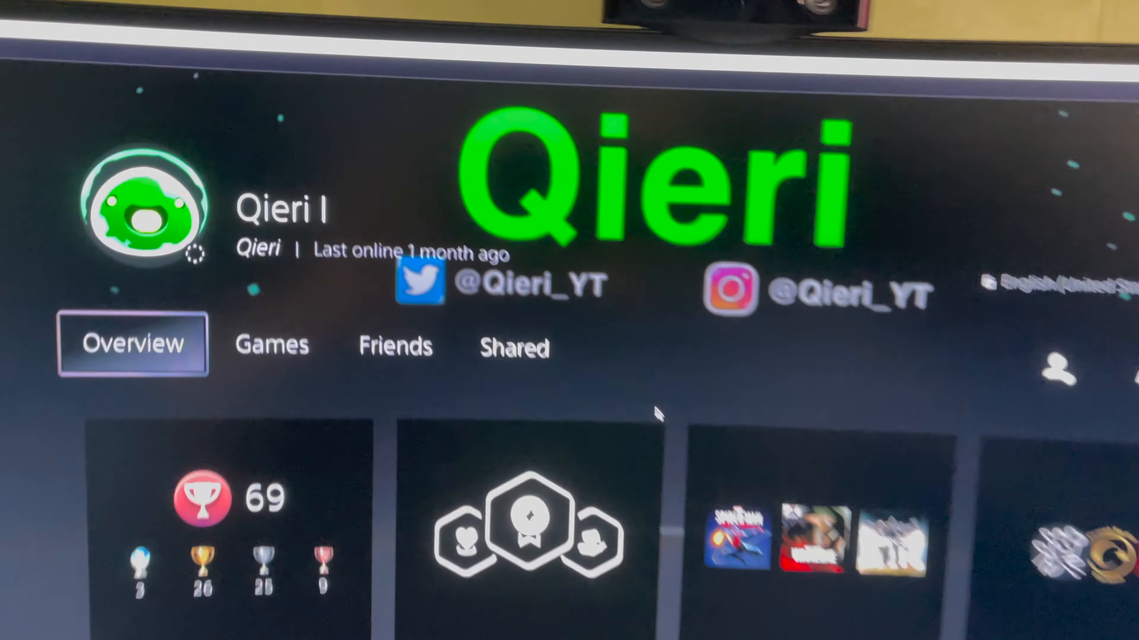